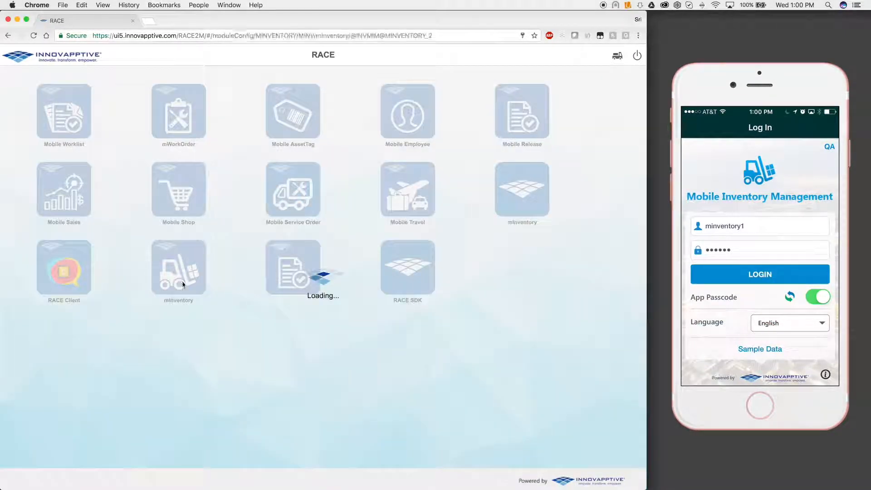
- Open the mInventory configuration and expand the side navigation labels
{"action": "left_click", "coordinate": [178, 267]}
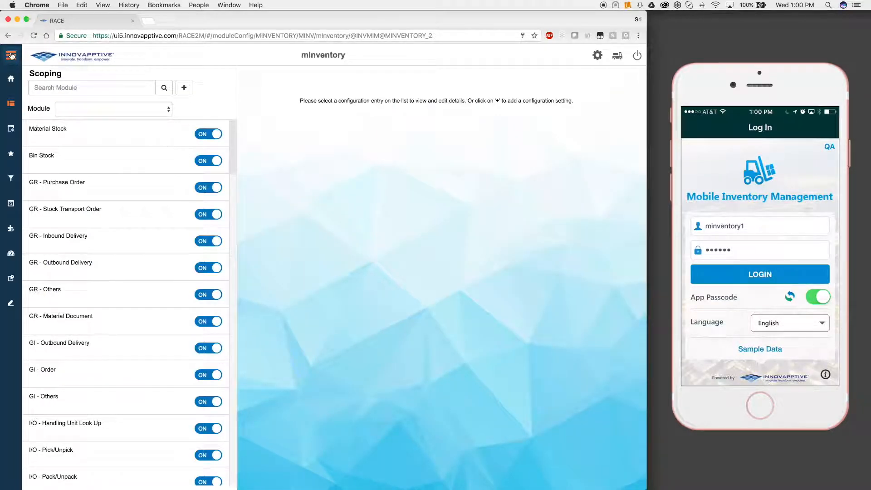
{"action": "left_click", "coordinate": [11, 55]}
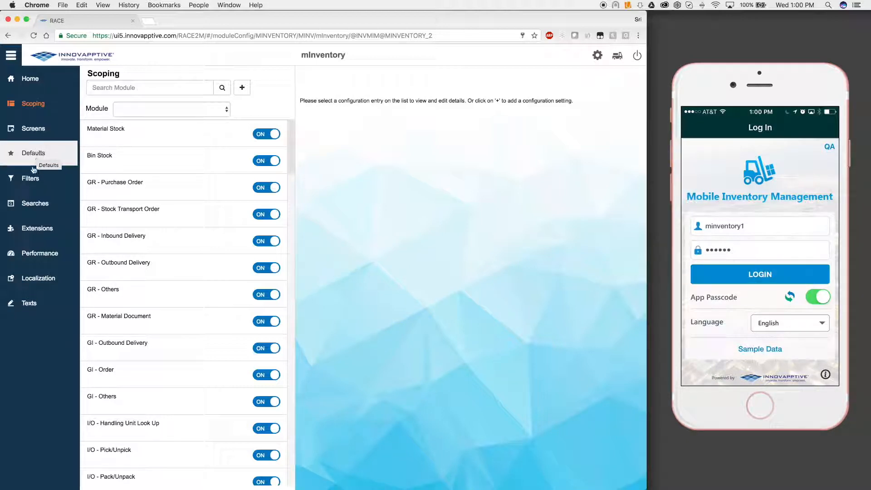
{"action": "mouse_move", "coordinate": [35, 203]}
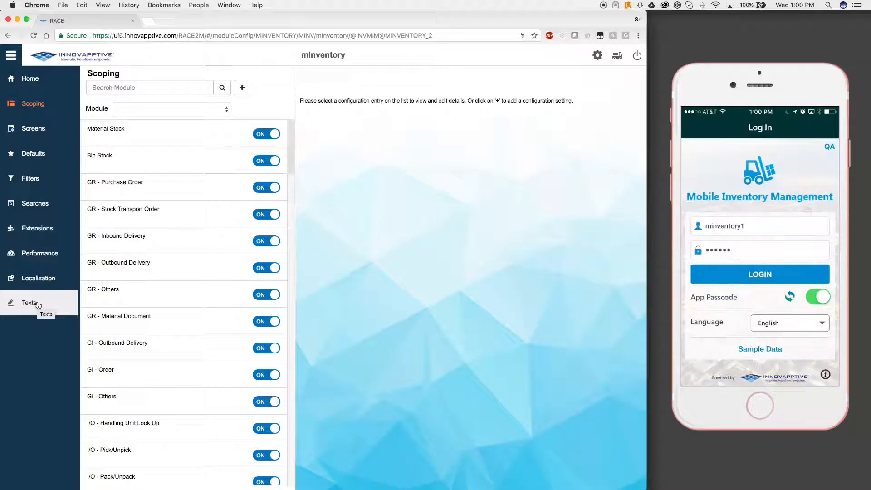
{"action": "mouse_move", "coordinate": [32, 103]}
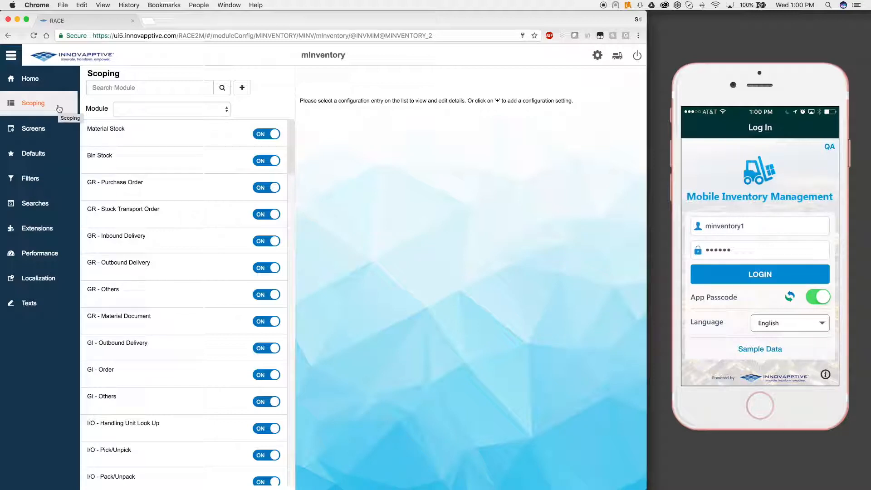
- Collapse the side navigation and scroll down through the mInventory Scoping list
{"action": "left_click", "coordinate": [32, 103]}
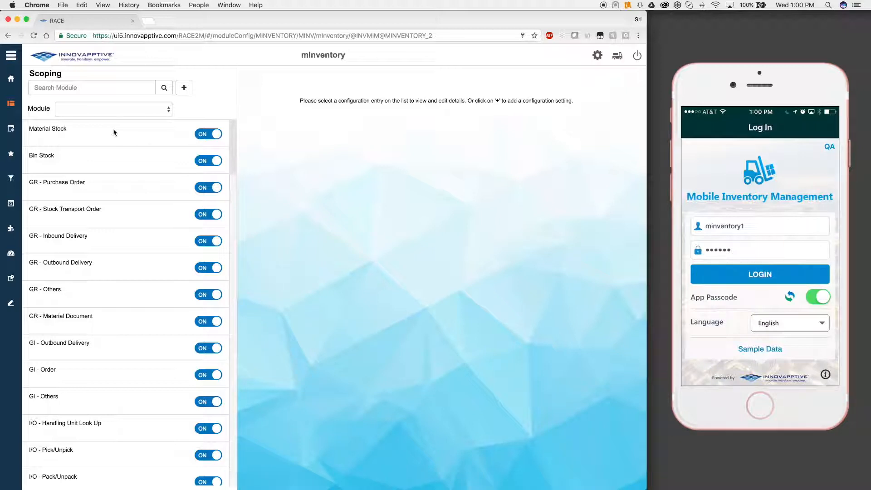
{"action": "mouse_move", "coordinate": [135, 133]}
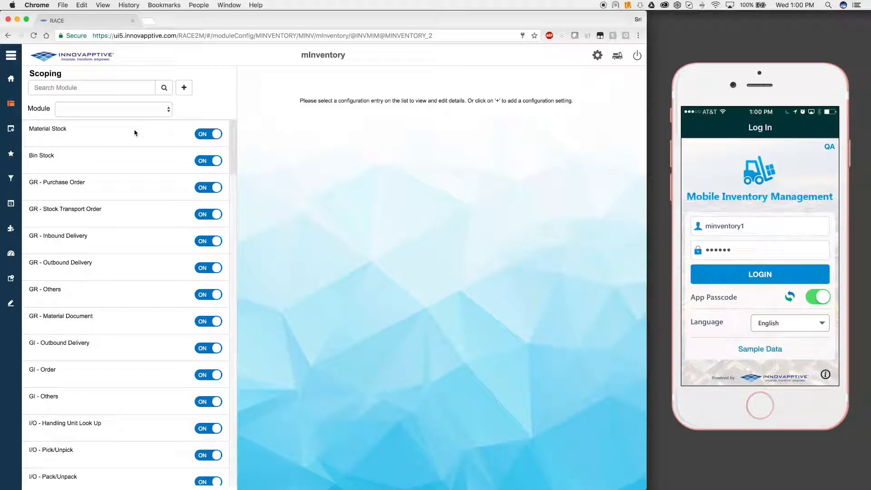
{"action": "mouse_move", "coordinate": [269, 185]}
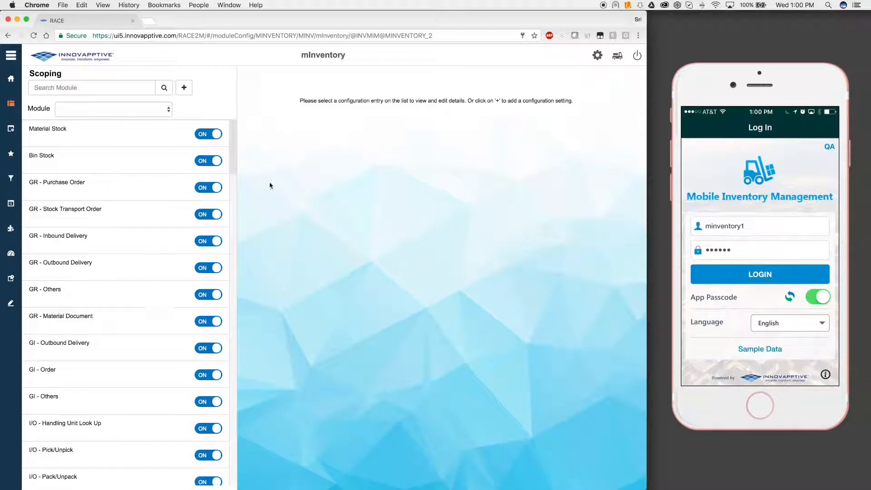
{"action": "scroll", "scroll_direction": "down", "scroll_amount": 3}
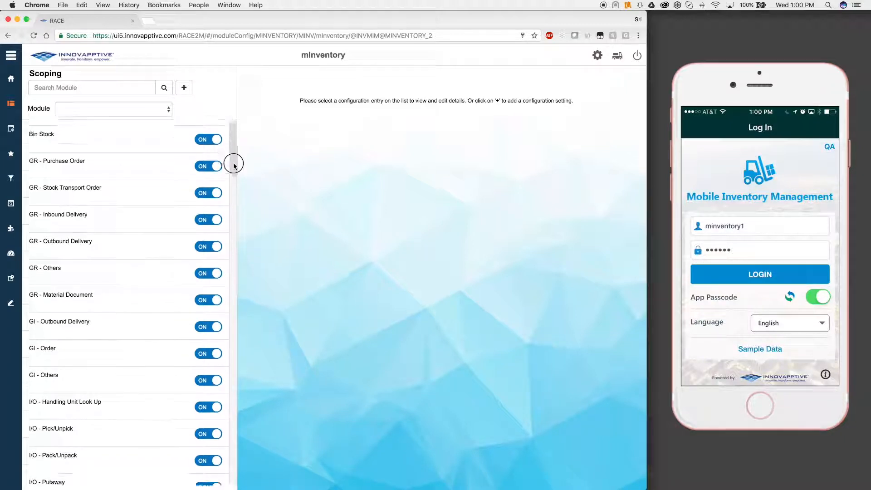
{"action": "scroll", "scroll_direction": "down", "scroll_amount": 3}
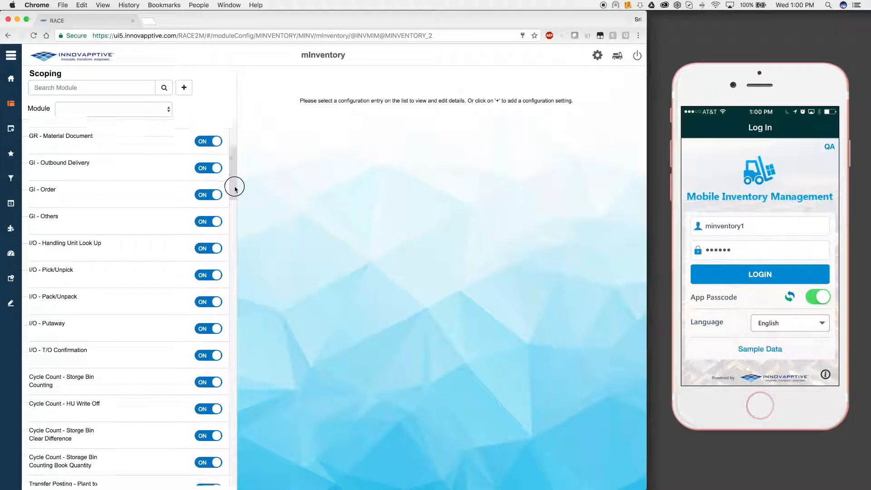
{"action": "scroll", "scroll_direction": "down", "scroll_amount": 3}
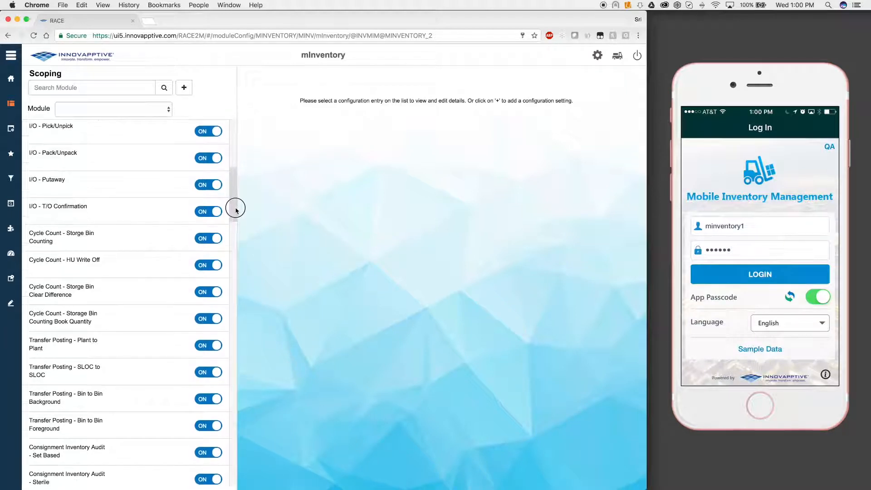
{"action": "scroll", "scroll_direction": "down", "scroll_amount": 3}
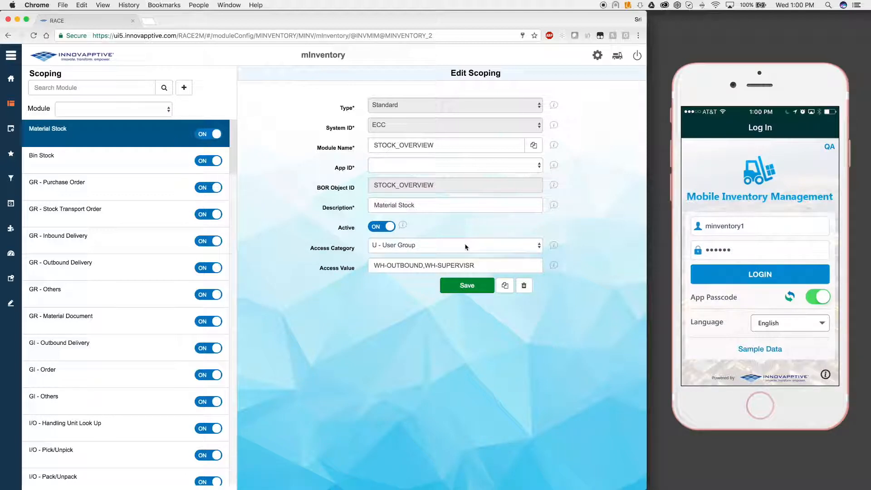
{"action": "left_click", "coordinate": [455, 245]}
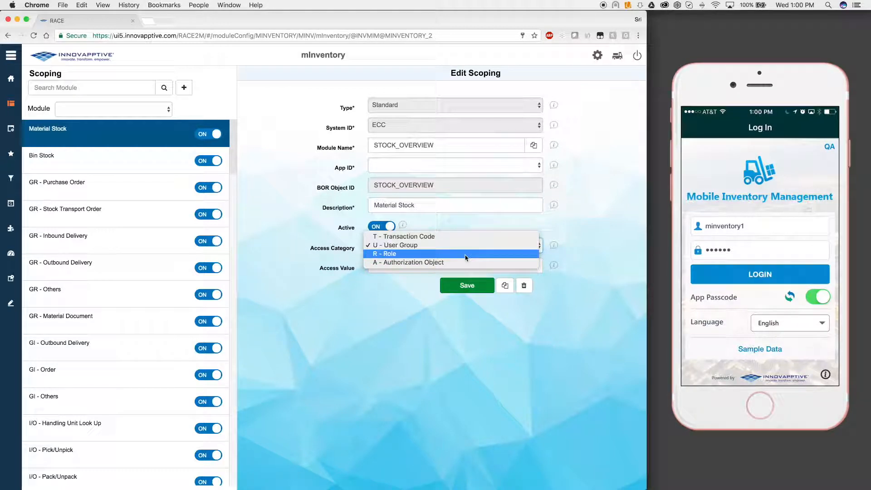
{"action": "left_click", "coordinate": [398, 245]}
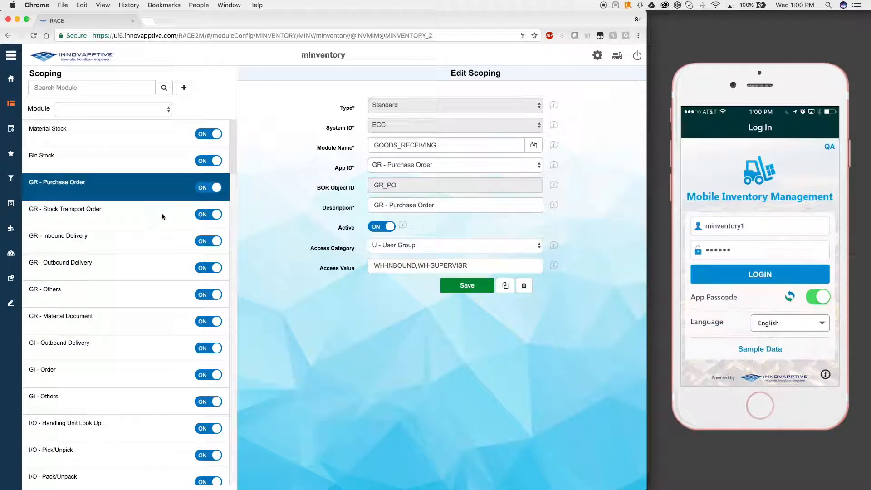
{"action": "left_click", "coordinate": [65, 214]}
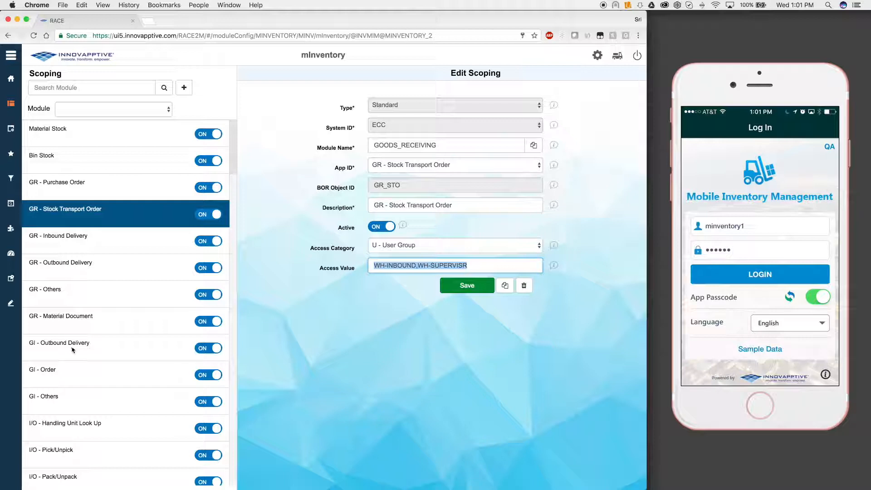
{"action": "left_click", "coordinate": [60, 343]}
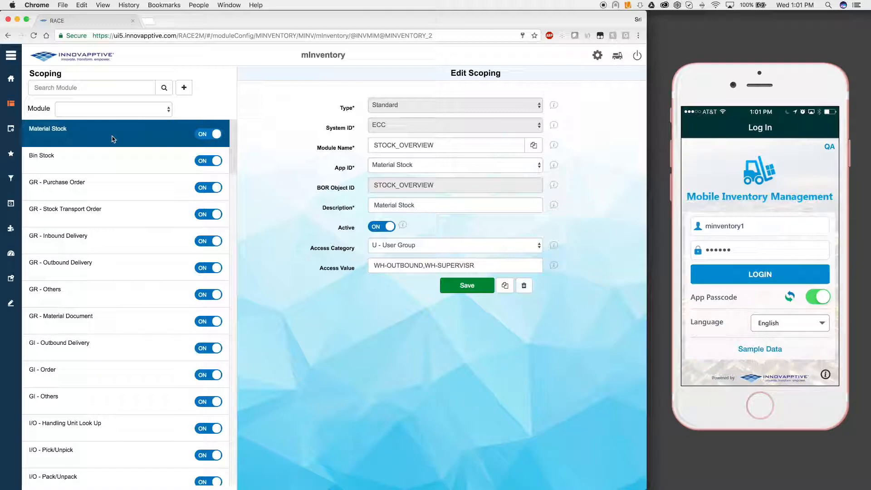
{"action": "mouse_move", "coordinate": [665, 171]}
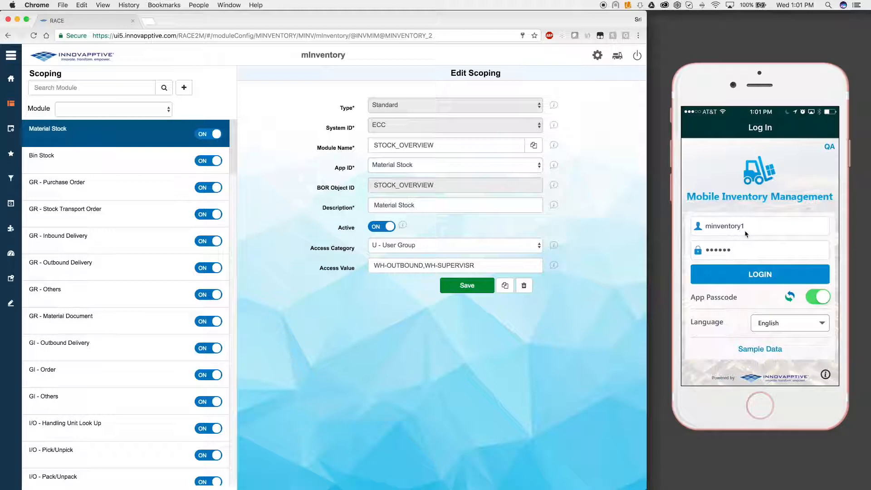
- Log in to the mobile inventory app and scroll through its Home transaction tiles
{"action": "left_click", "coordinate": [759, 274]}
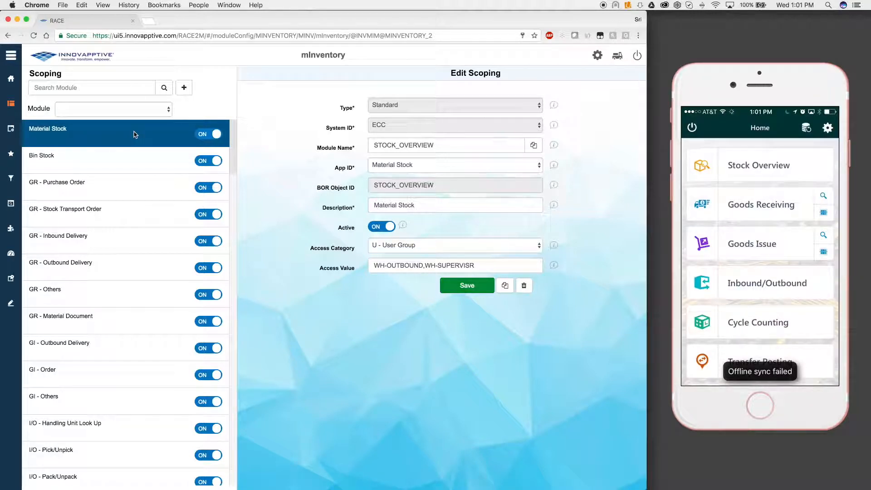
{"action": "scroll", "scroll_direction": "down", "scroll_amount": 3}
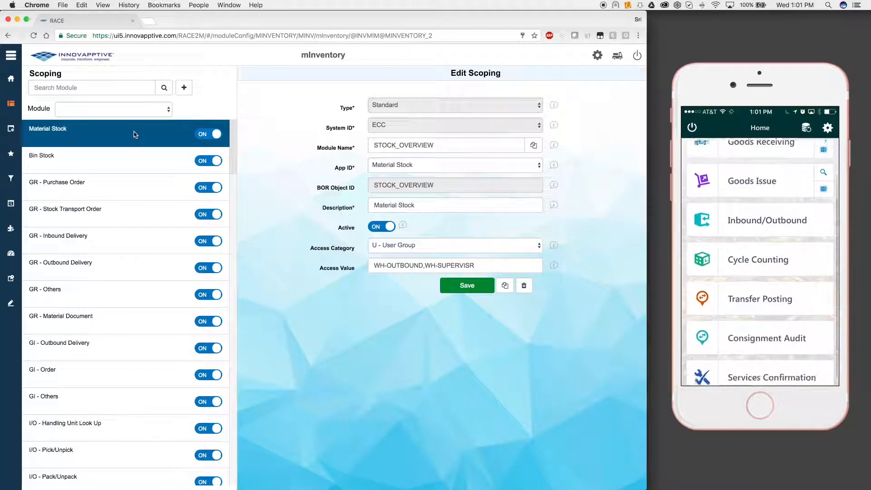
{"action": "scroll", "scroll_direction": "down", "scroll_amount": 3}
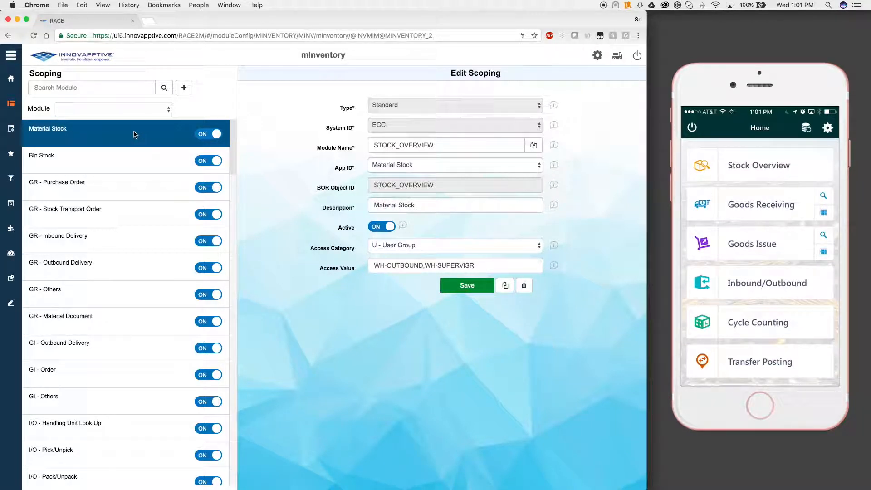
- Log out and unregister the mobile app, then sign in as the second user
{"action": "left_click", "coordinate": [692, 127]}
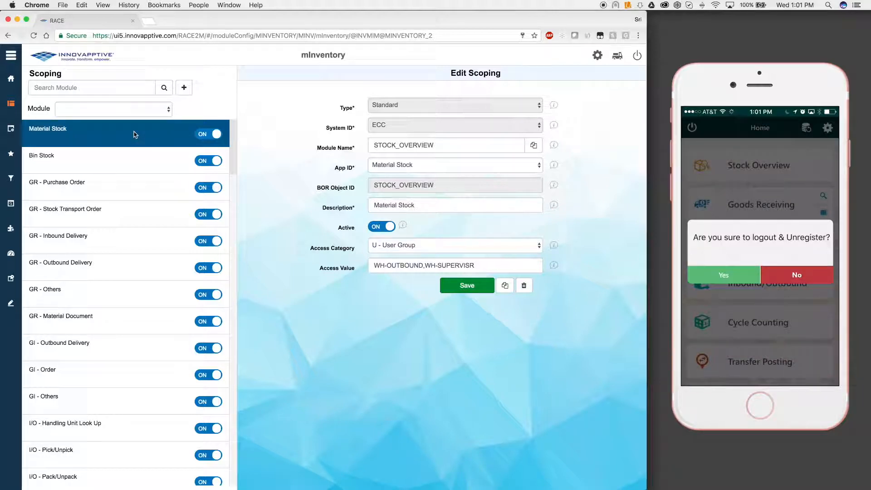
{"action": "left_click", "coordinate": [723, 274]}
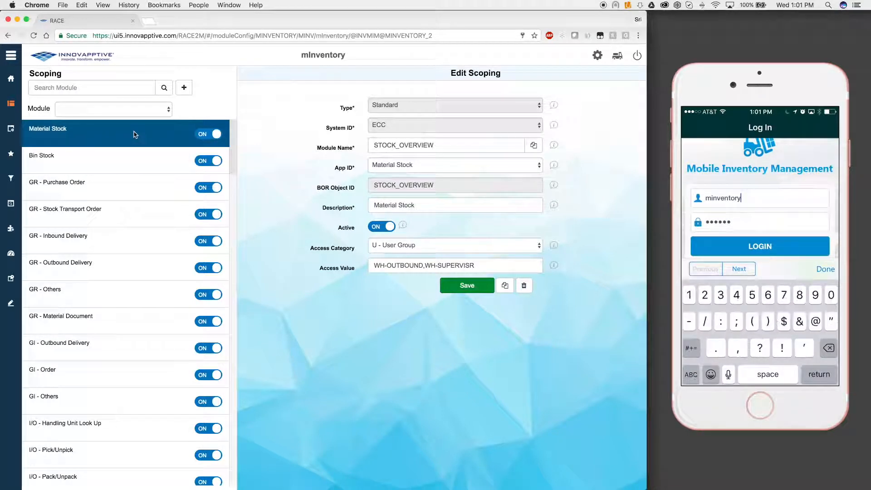
{"action": "type", "text": "2"}
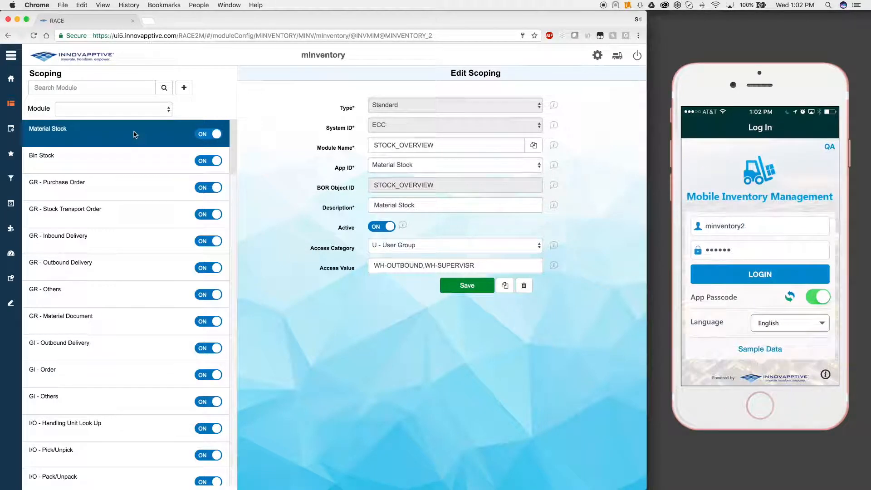
{"action": "left_click", "coordinate": [759, 274]}
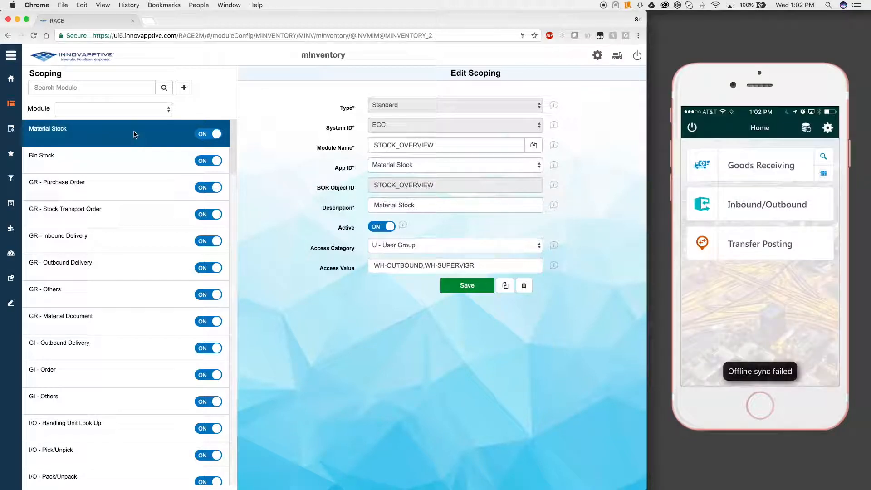
{"action": "mouse_move", "coordinate": [131, 162]}
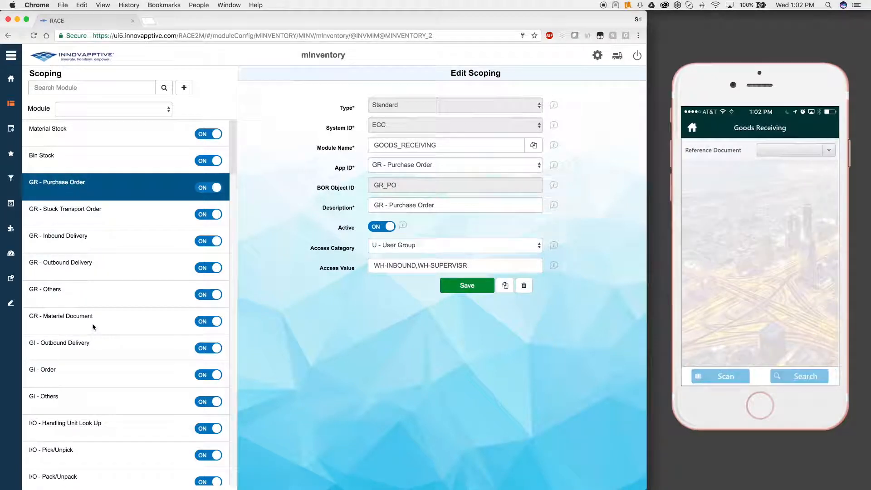
- Switch off GR Stock Transport Order, Outbound Delivery and Others, then choose a transport request
{"action": "left_click", "coordinate": [795, 150]}
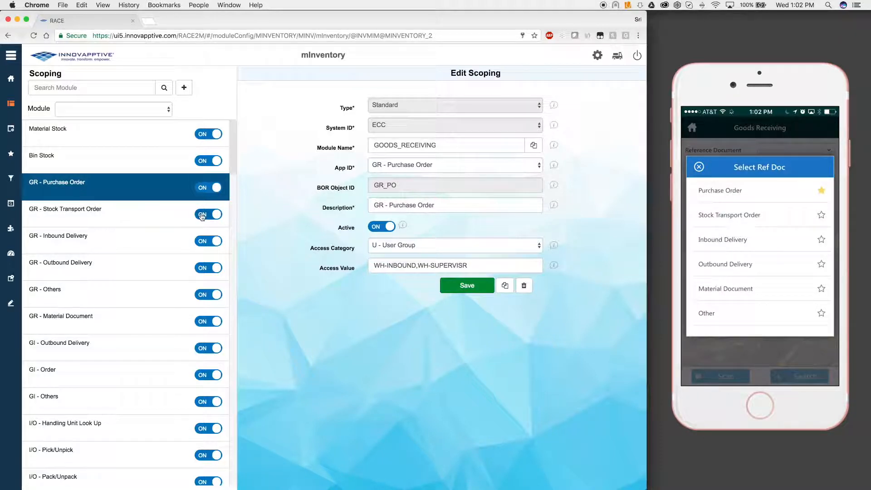
{"action": "left_click", "coordinate": [209, 214]}
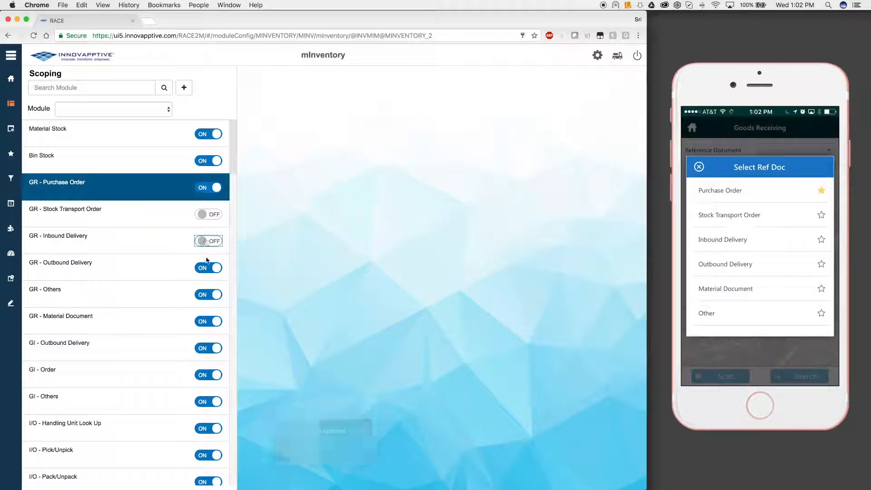
{"action": "left_click", "coordinate": [208, 268]}
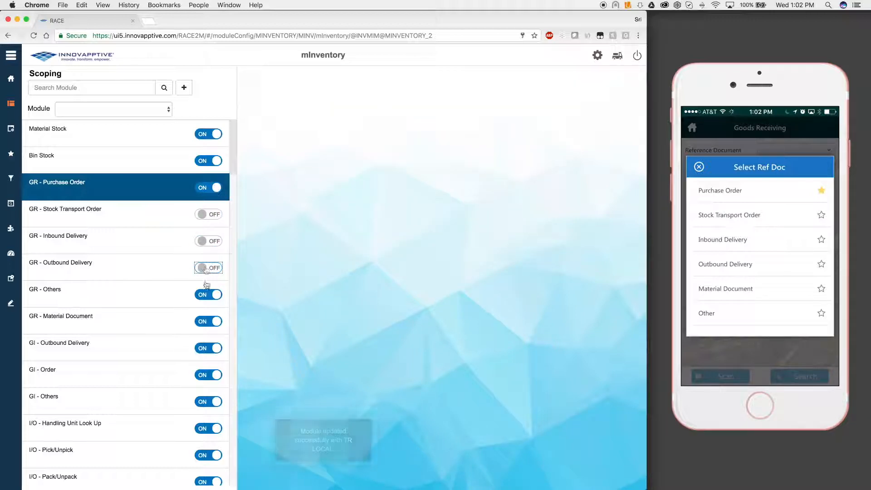
{"action": "left_click", "coordinate": [208, 295]}
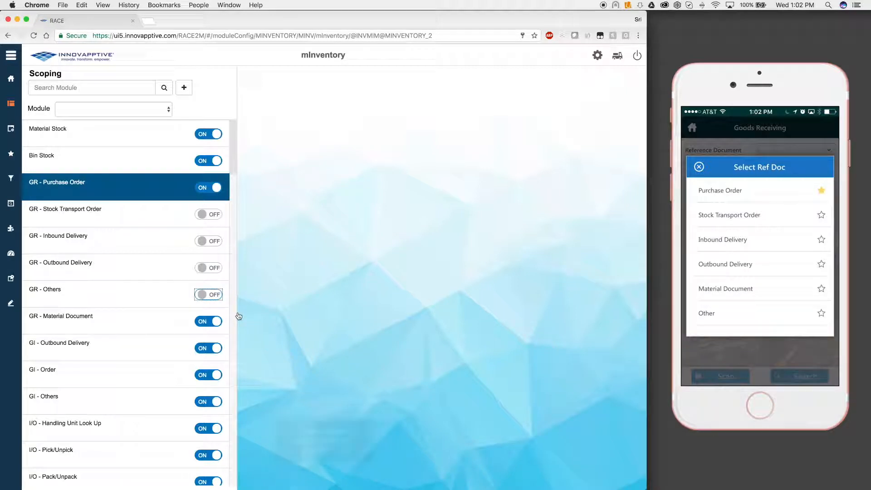
{"action": "left_click", "coordinate": [208, 295]}
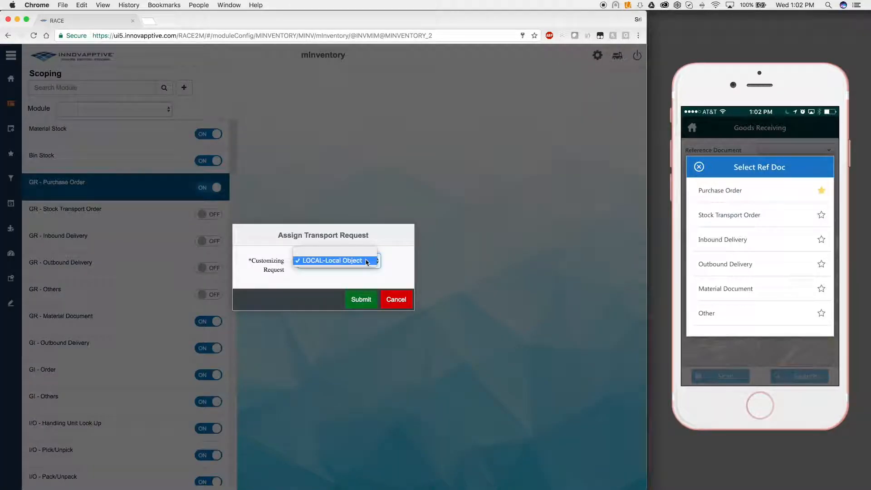
- Submit the scoping changes under LOCAL-Local Object and check Goods Receiving on the phone
{"action": "left_click", "coordinate": [336, 260]}
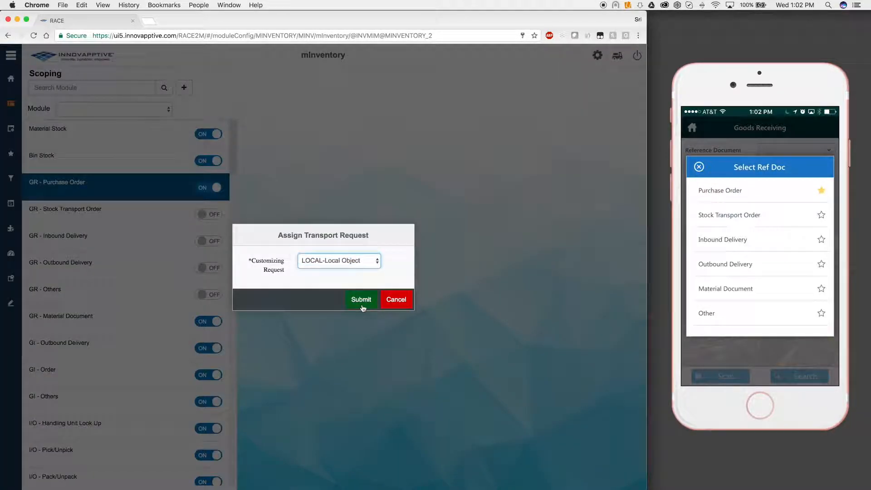
{"action": "left_click", "coordinate": [361, 299]}
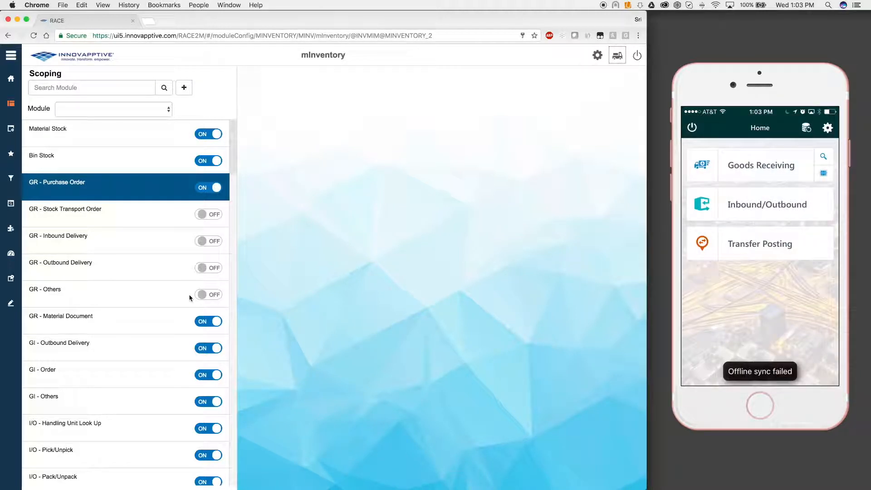
{"action": "left_click", "coordinate": [760, 166]}
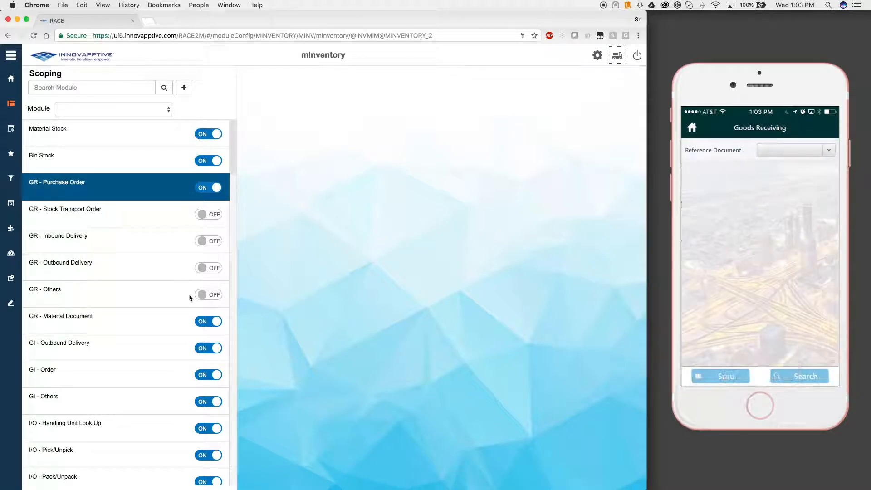
{"action": "left_click", "coordinate": [794, 150]}
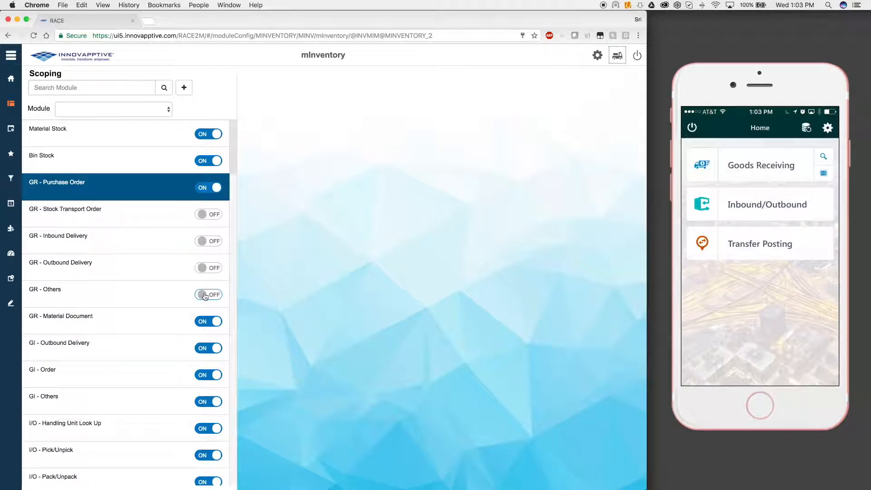
{"action": "left_click", "coordinate": [48, 129]}
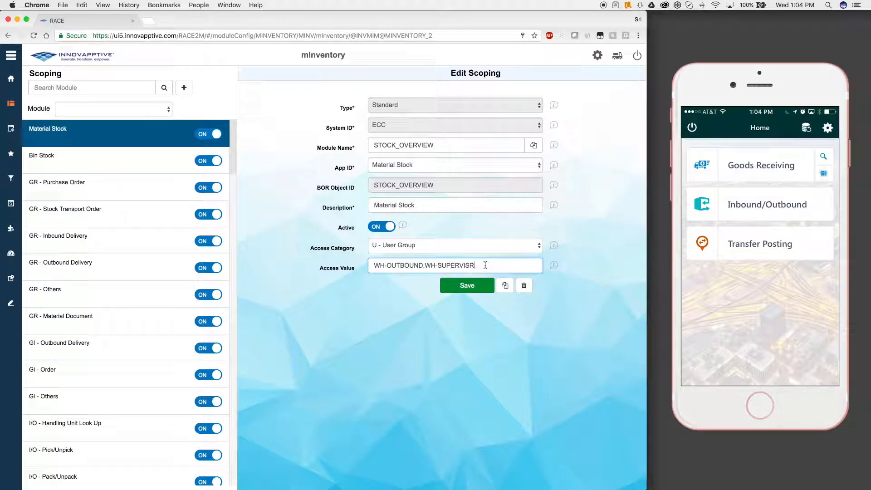
- Save WH-INBOUND into Material Stock's access value, then refresh the phone's app data
{"action": "type", "text": ",WH-INBOUND"}
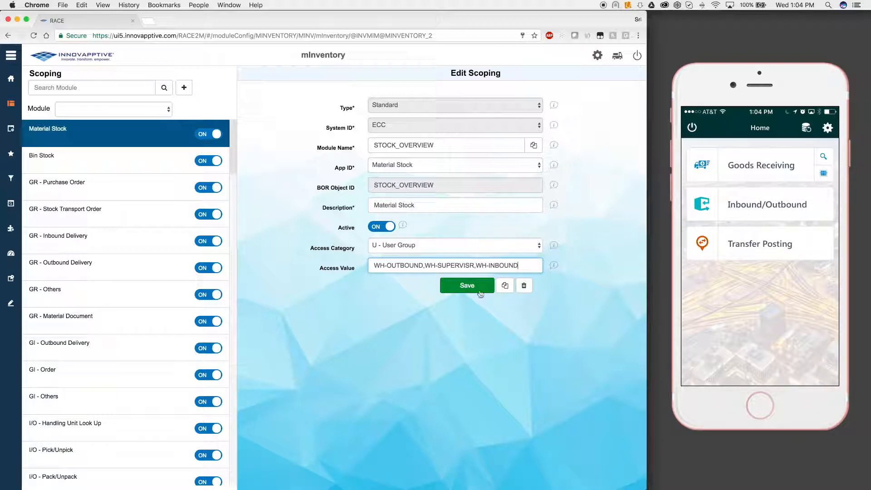
{"action": "left_click", "coordinate": [467, 285]}
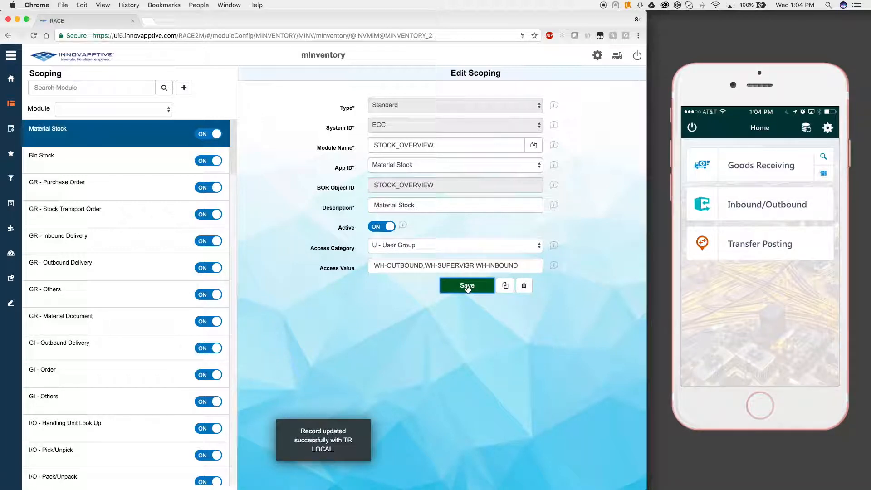
{"action": "left_click", "coordinate": [806, 128]}
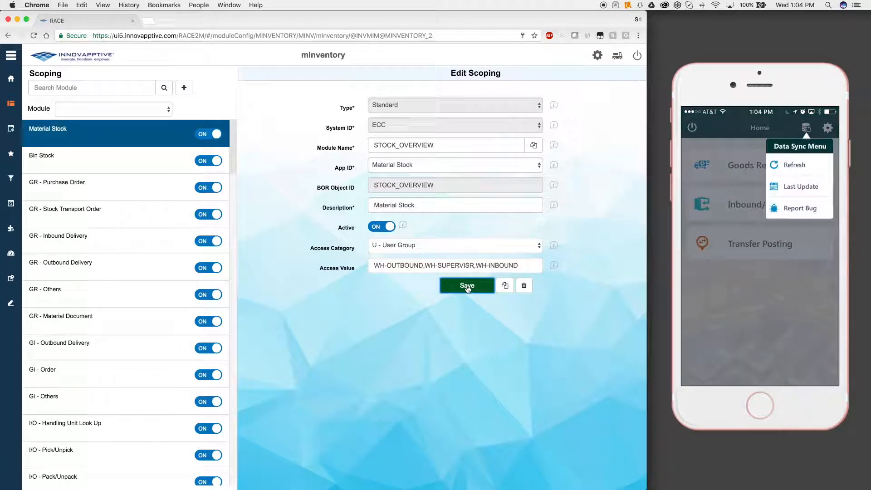
{"action": "left_click", "coordinate": [796, 164]}
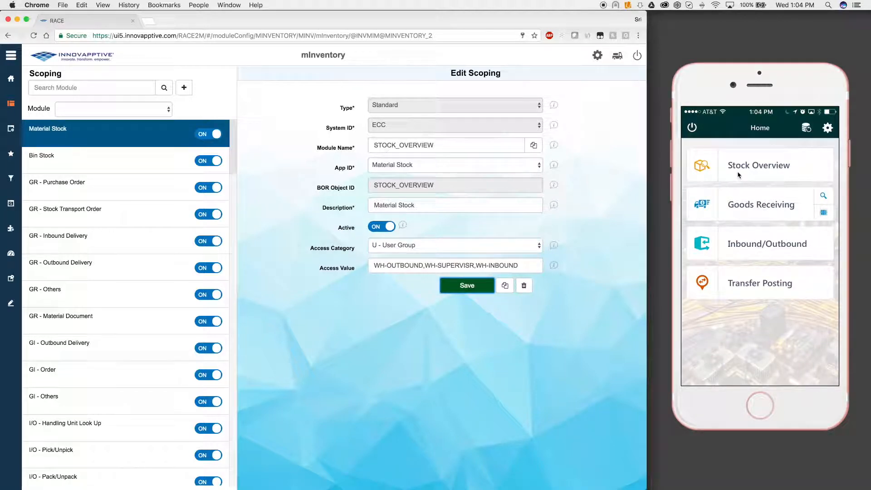
{"action": "left_click", "coordinate": [759, 165]}
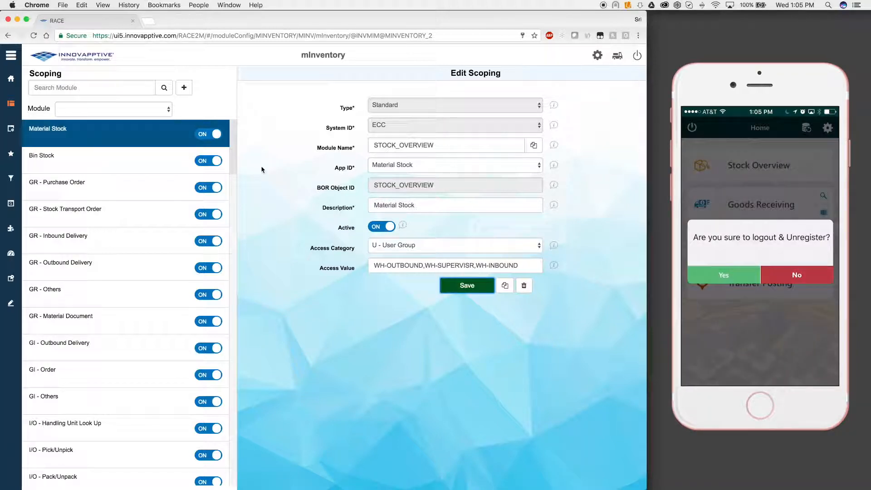
- Sign in as the outbound user, review Goods Issue and Inbound/Outbound, then log out
{"action": "left_click", "coordinate": [723, 275]}
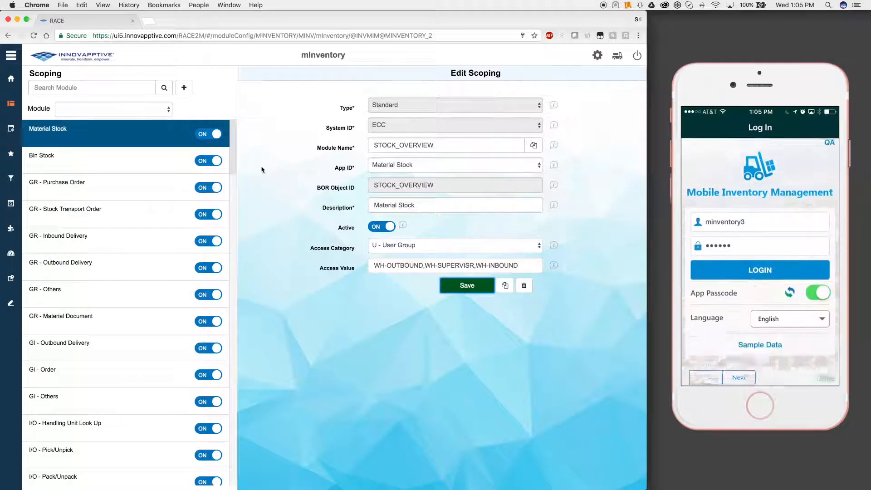
{"action": "left_click", "coordinate": [759, 270]}
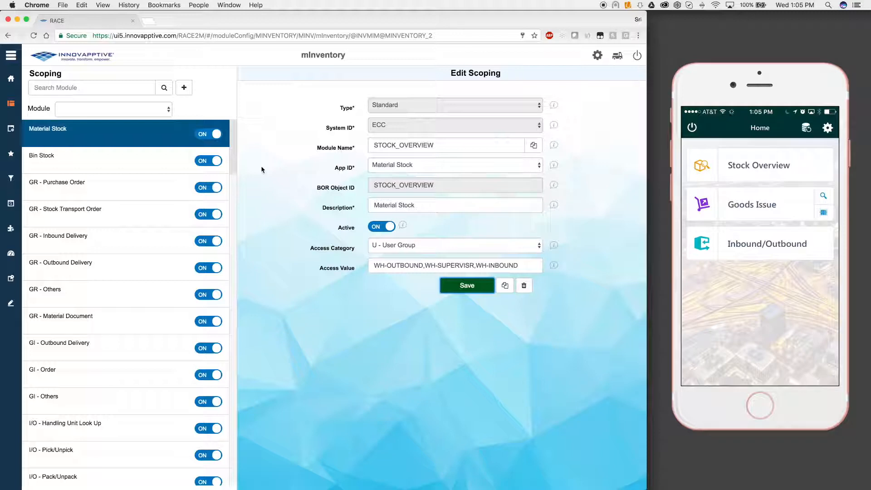
{"action": "left_click", "coordinate": [752, 205]}
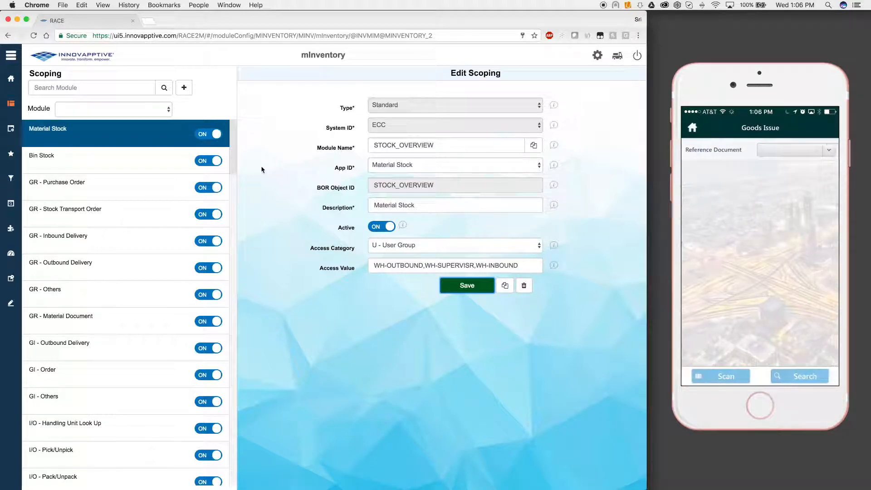
{"action": "left_click", "coordinate": [796, 149]}
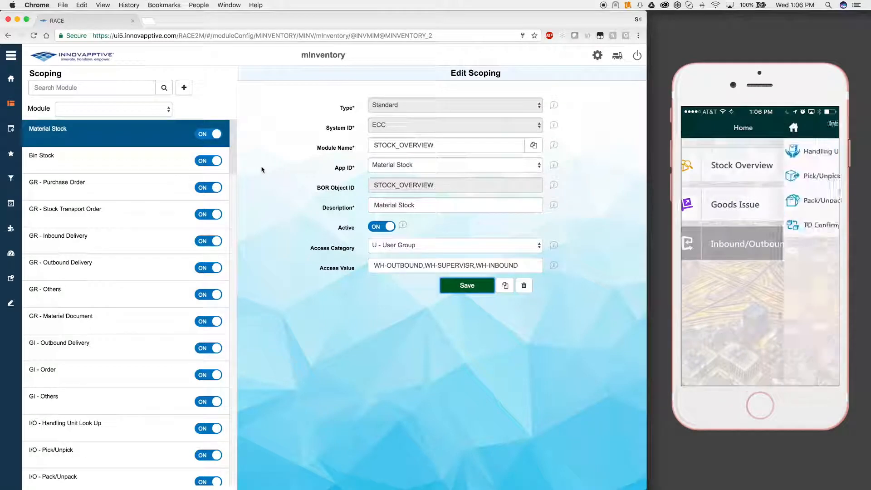
{"action": "left_click", "coordinate": [747, 243]}
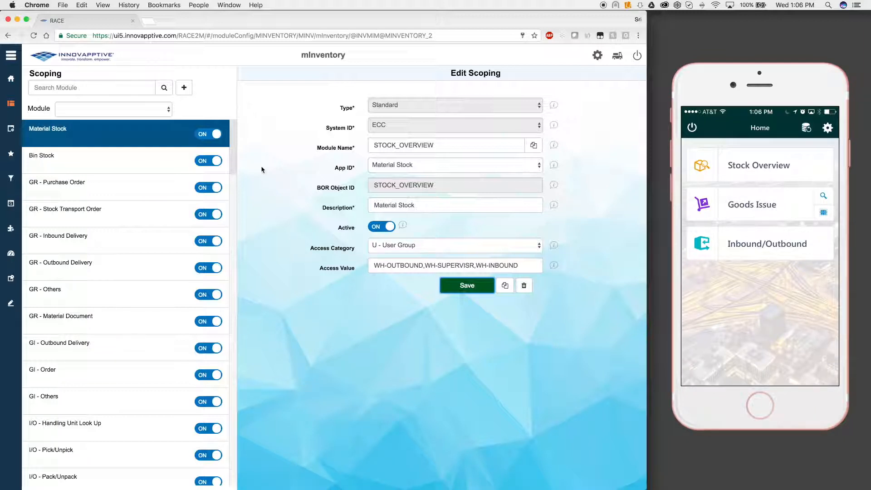
{"action": "left_click", "coordinate": [691, 127]}
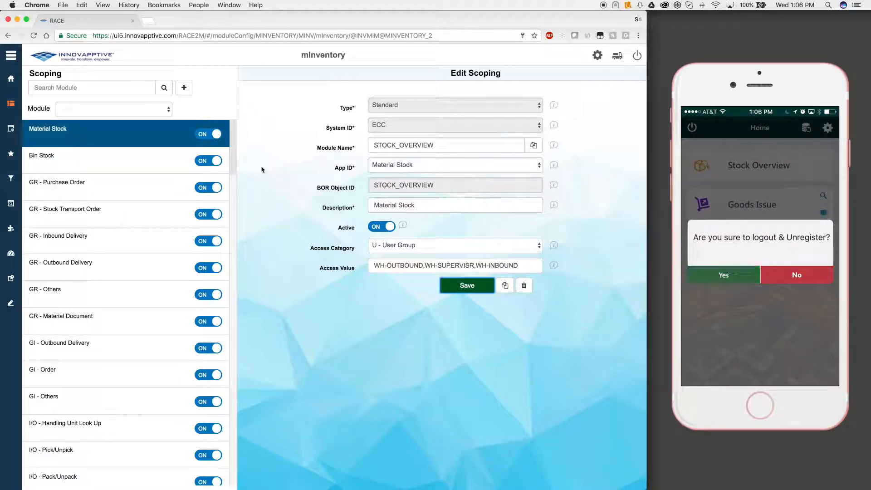
{"action": "left_click", "coordinate": [723, 275]}
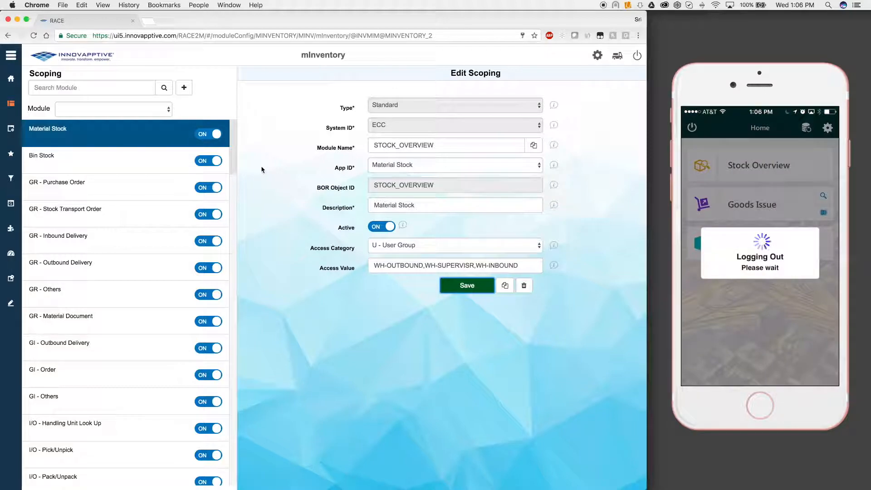